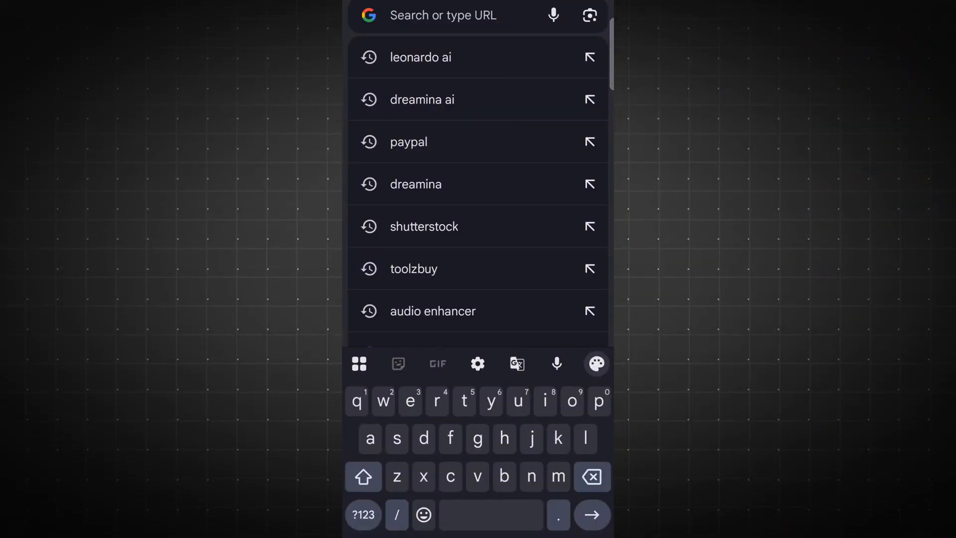
Search Google for vheer.com and open the Vheer result
type("vheer.com")
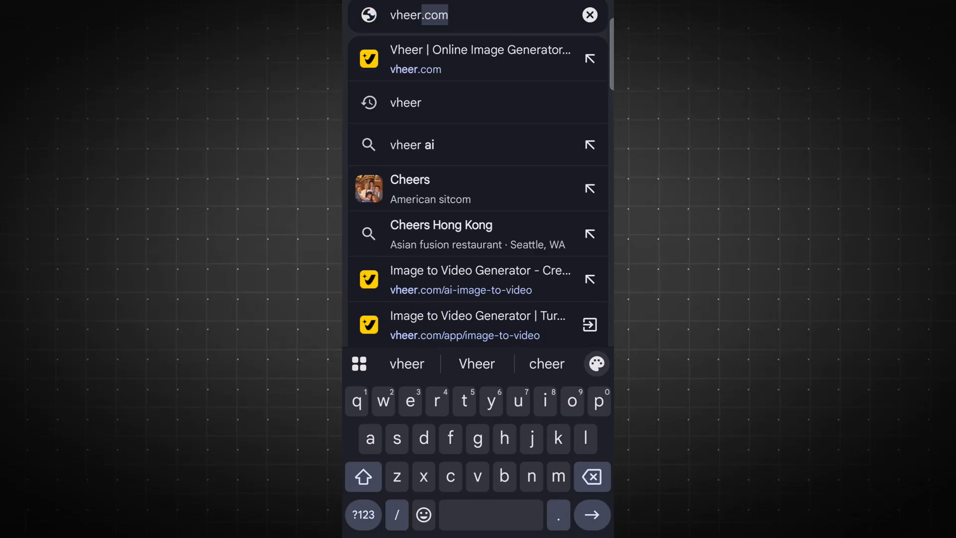
left_click(591, 514)
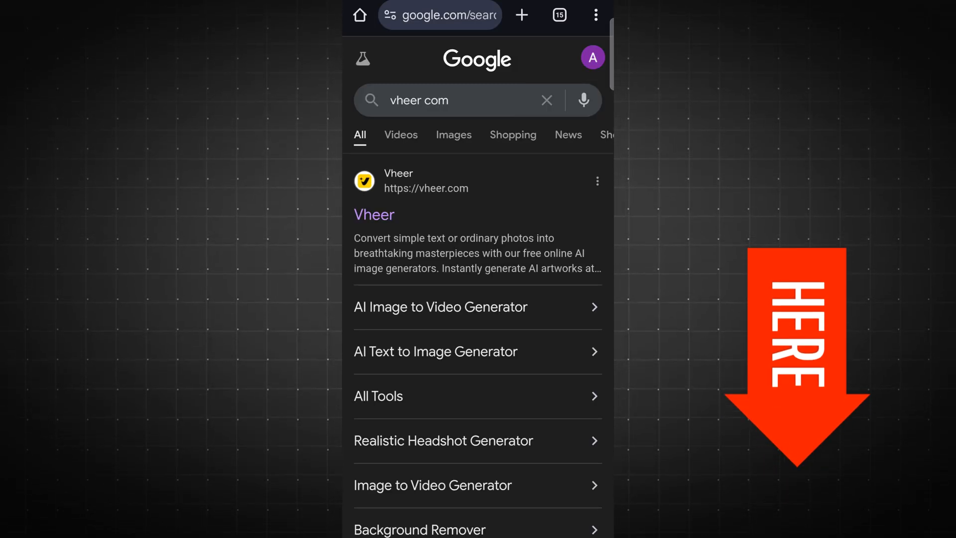
left_click(375, 204)
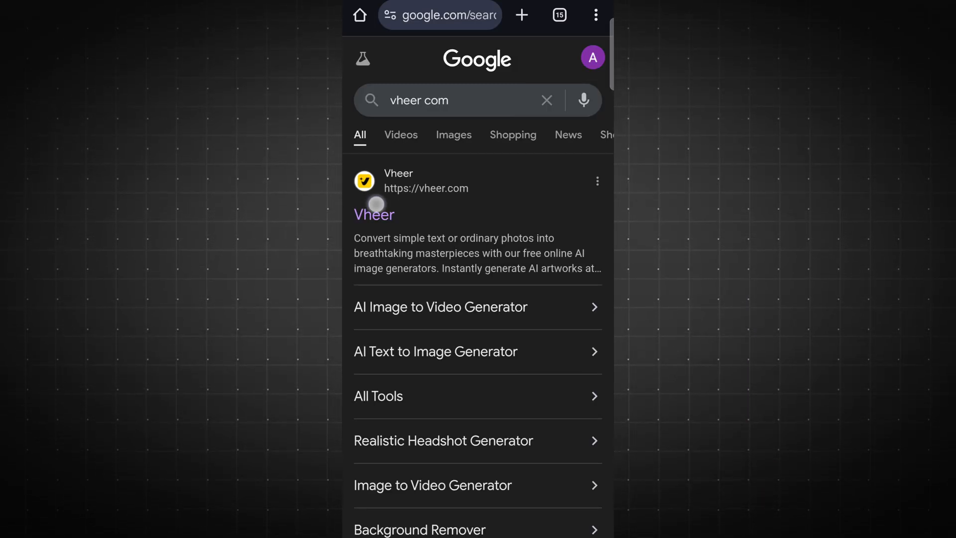
Open the Vheer site and scroll through the home page tool cards
left_click(374, 215)
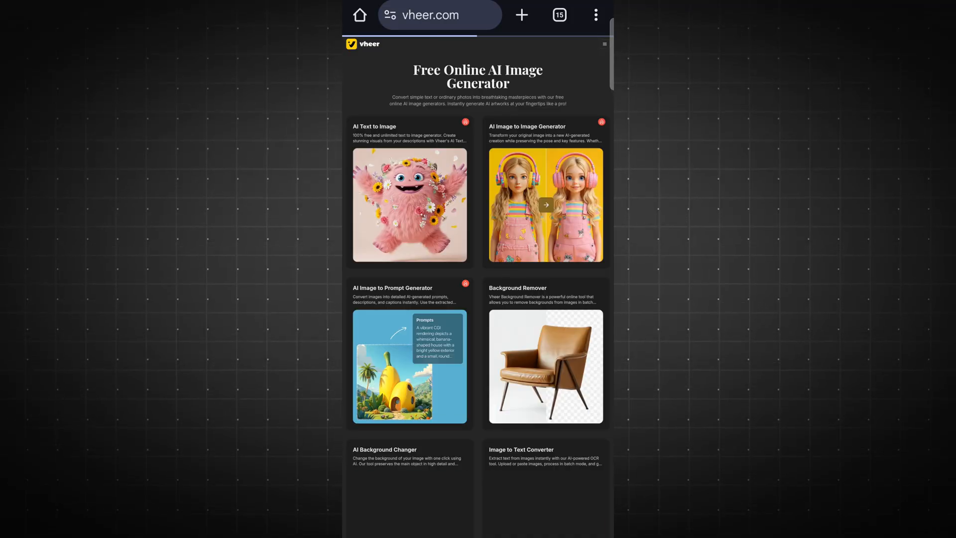
scroll("down", 3)
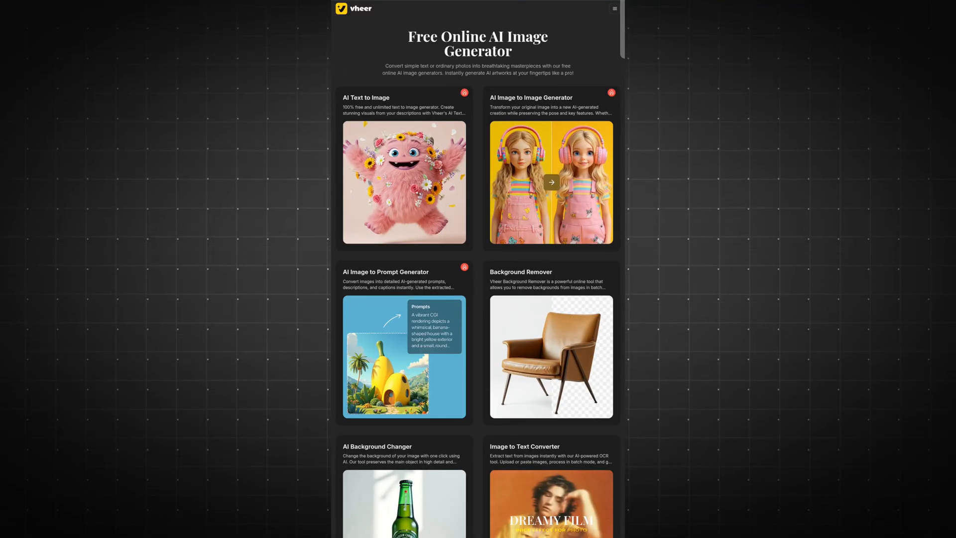
scroll("up", 3)
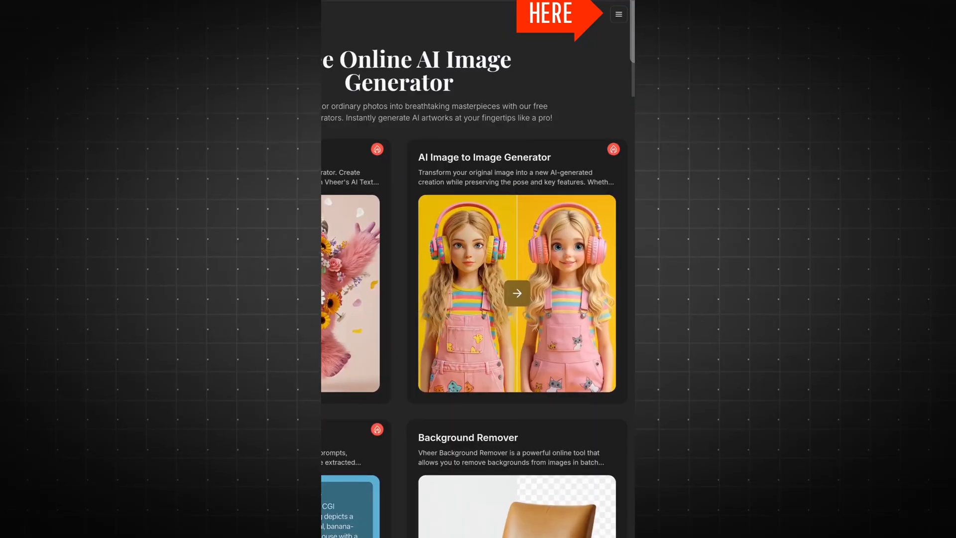
Browse the navigation menu and Other Tools list, then go to Text to Image
left_click(618, 14)
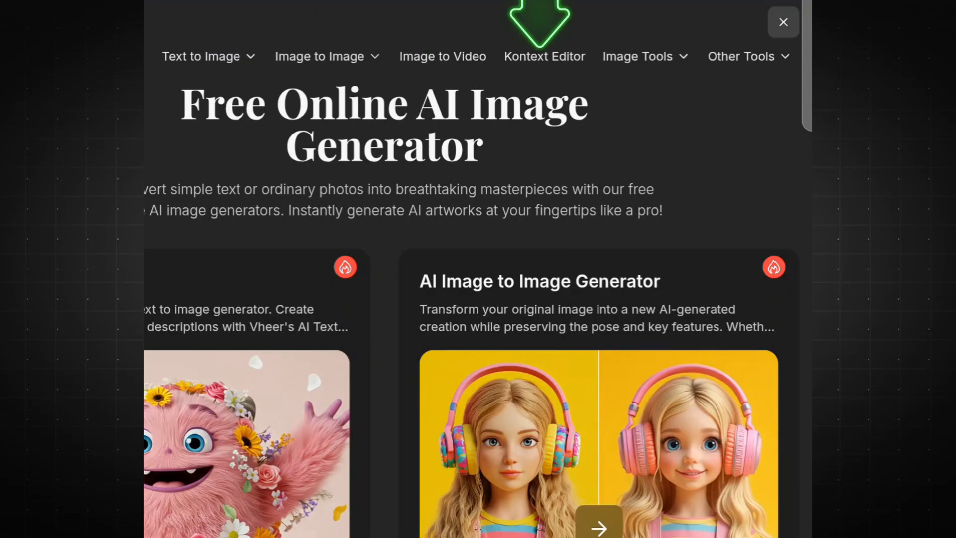
left_click(742, 57)
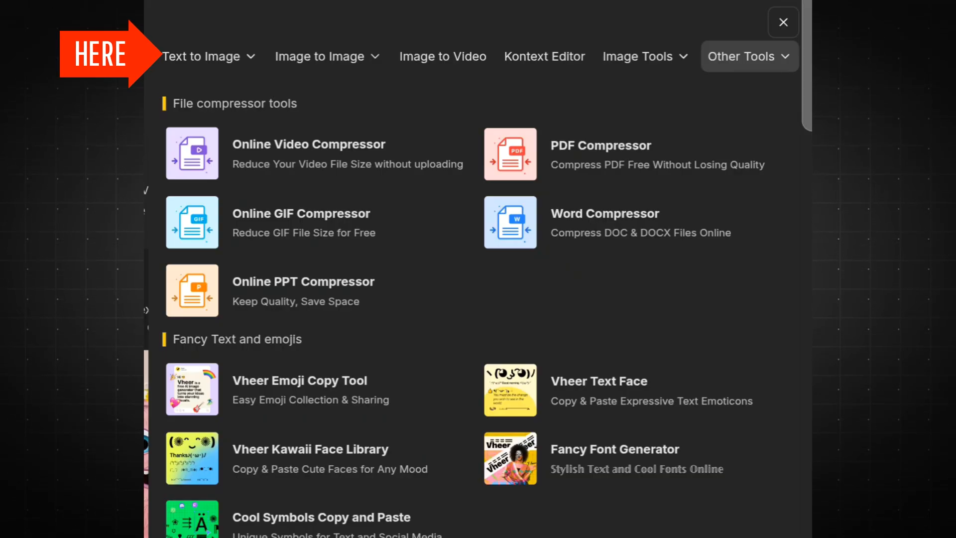
left_click(201, 56)
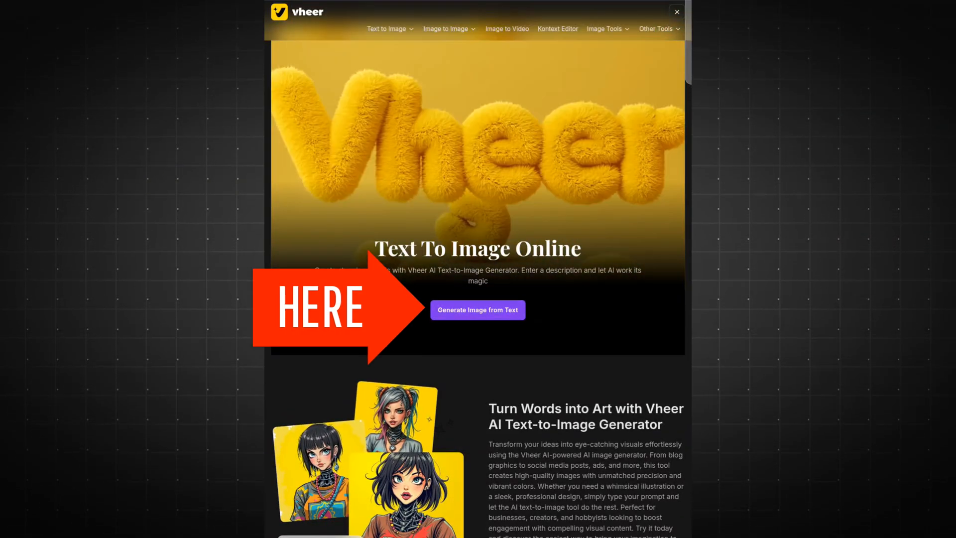
Start Generate Image from Text and paste the cyber soldier battlefield prompt into the field
left_click(478, 310)
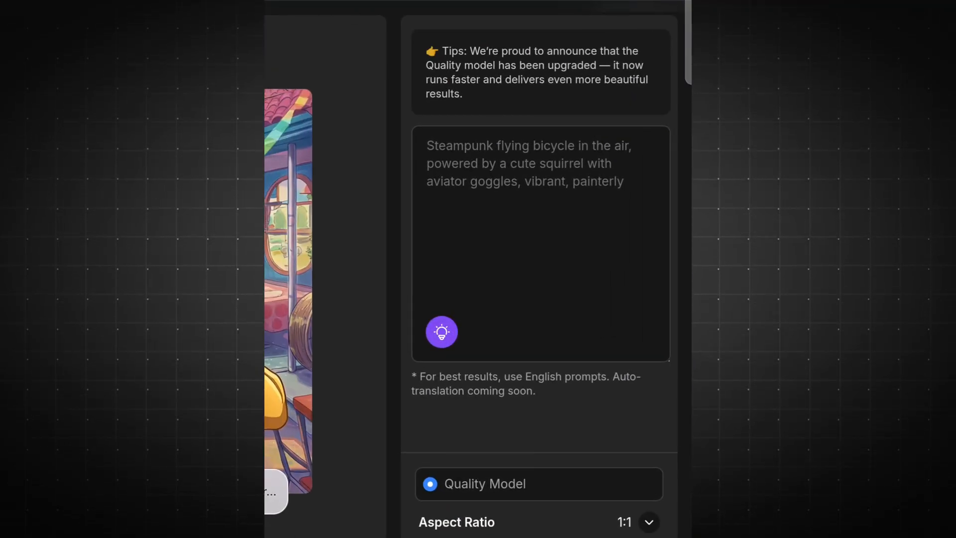
left_click(540, 244)
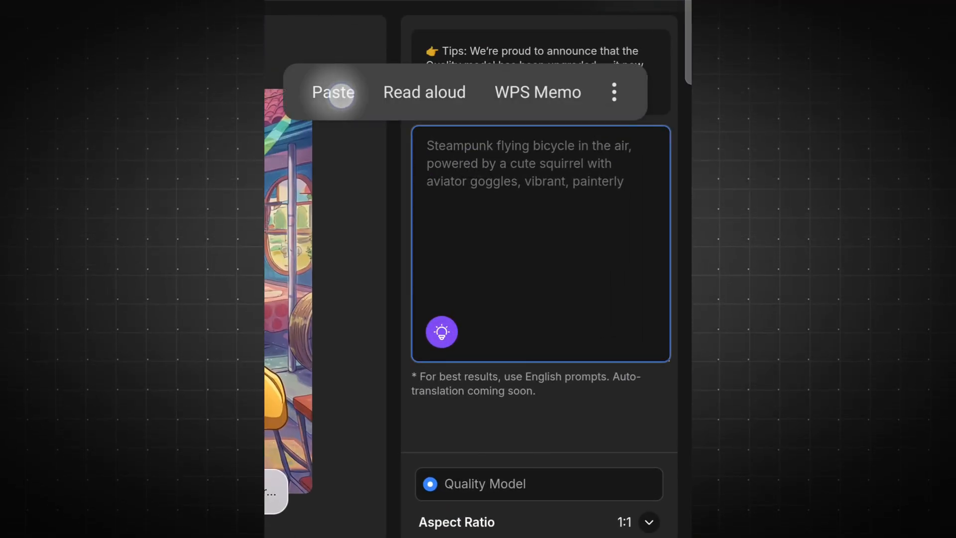
left_click(334, 92)
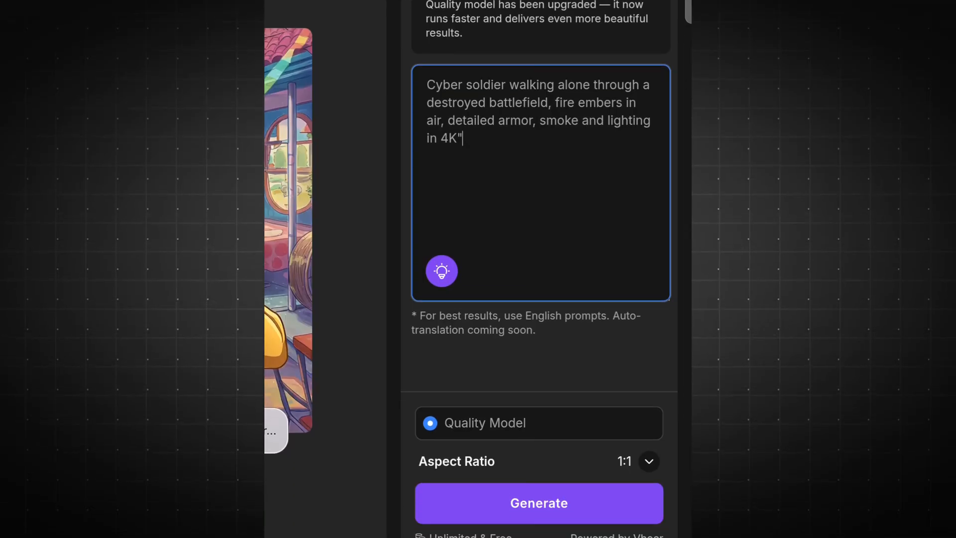
left_click(648, 461)
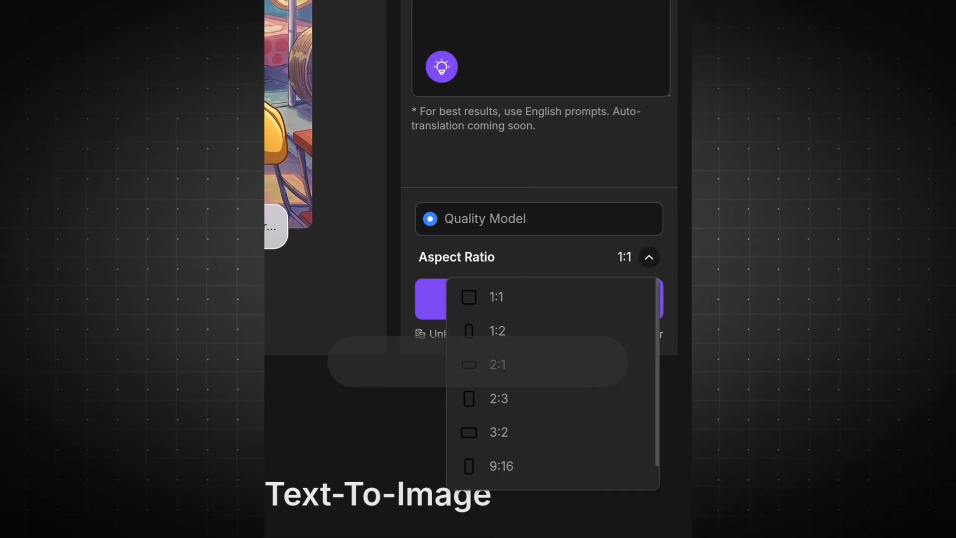
Set the cyber soldier image to 16:9 aspect ratio and generate it
scroll("down", 3)
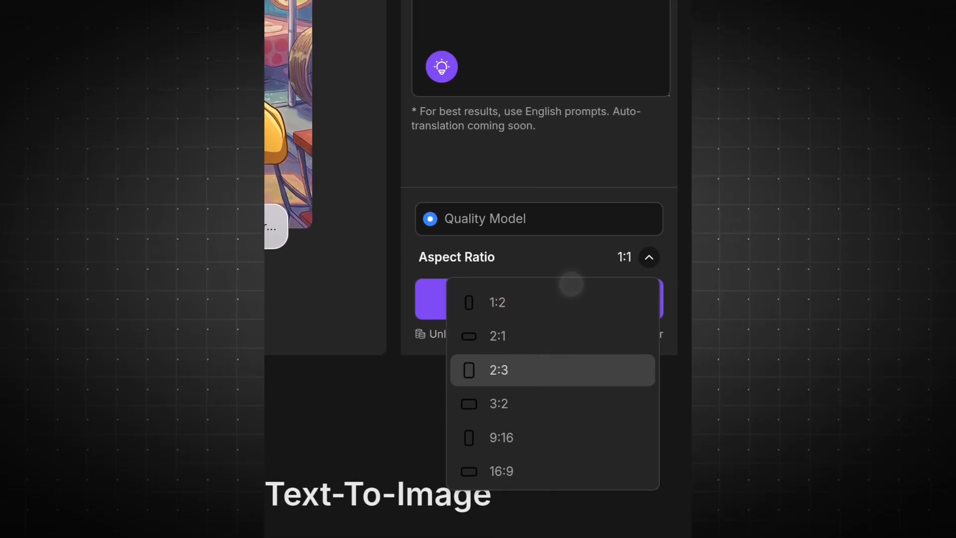
left_click(501, 470)
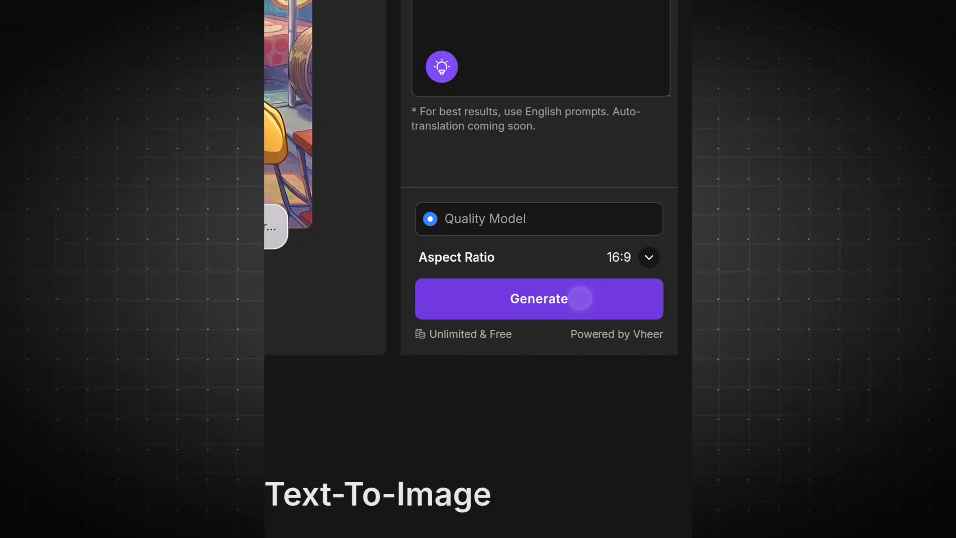
left_click(538, 299)
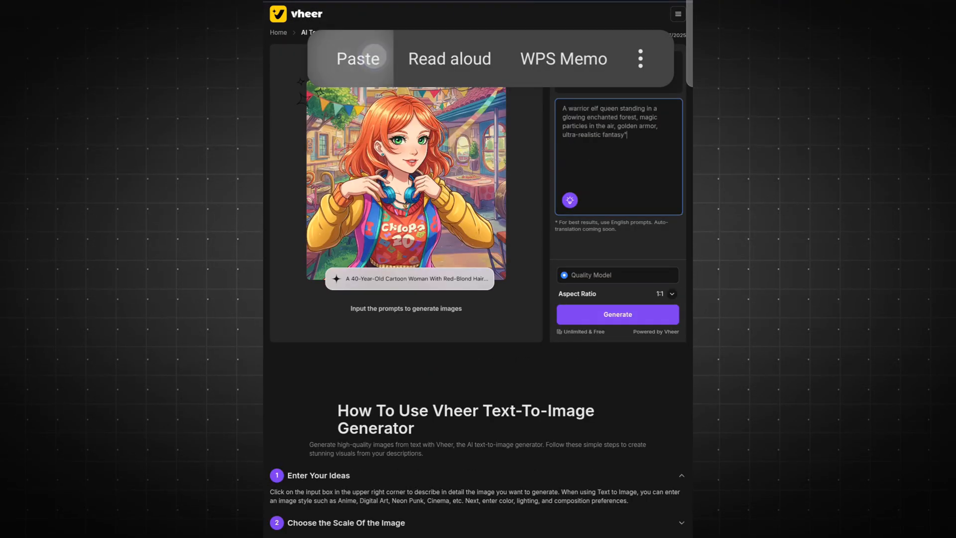
Paste the elf queen prompt and set its aspect ratio to 16:9
left_click(616, 314)
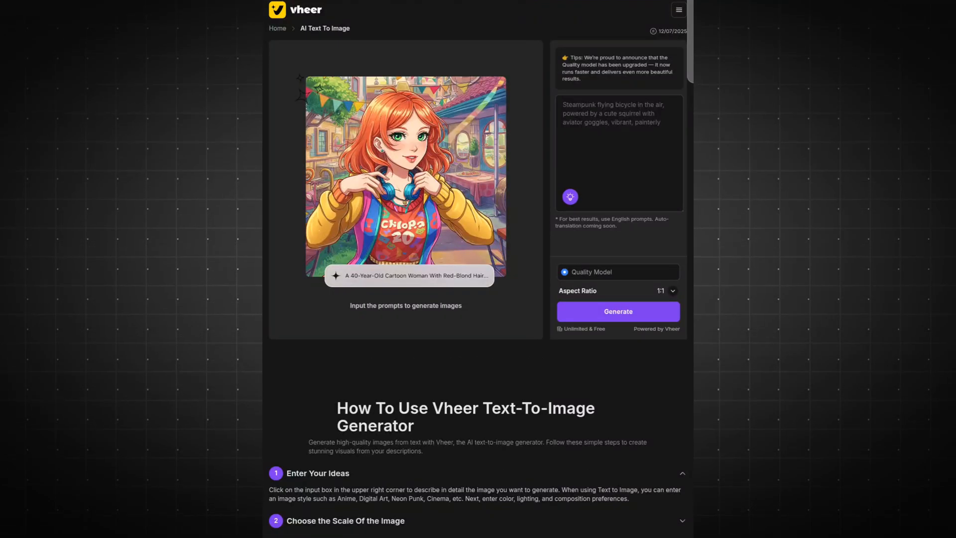
left_click(616, 310)
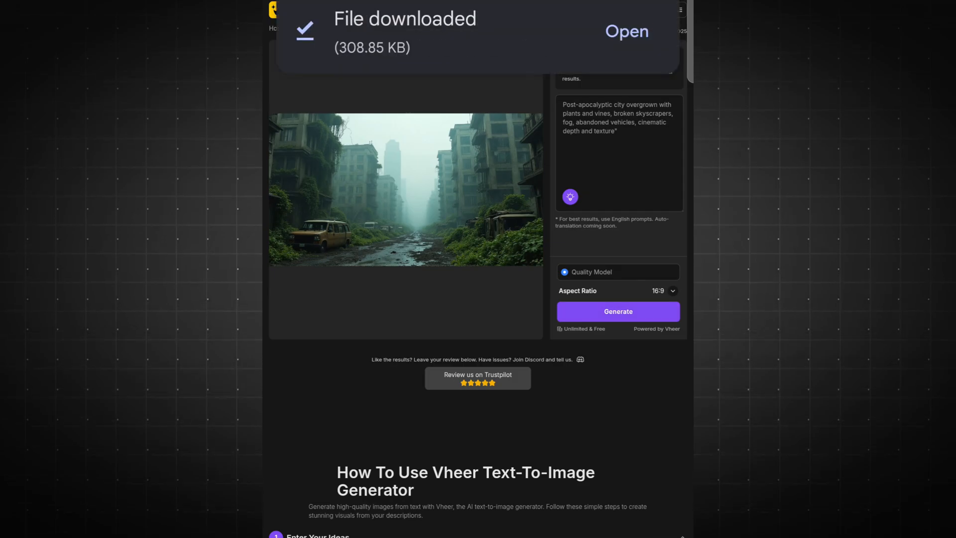
left_click(658, 291)
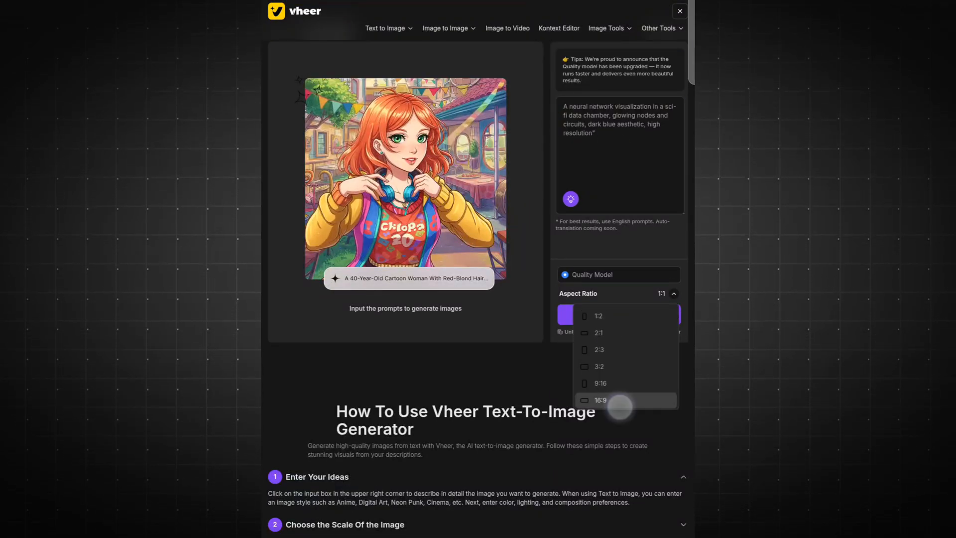
left_click(600, 400)
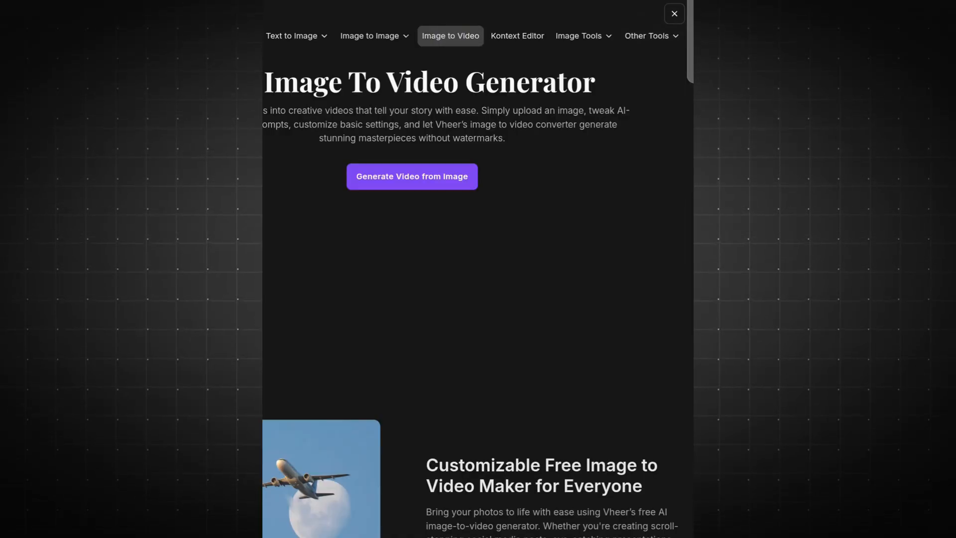
Open Generate Video from Image, upload the elf image, and generate a video
left_click(411, 177)
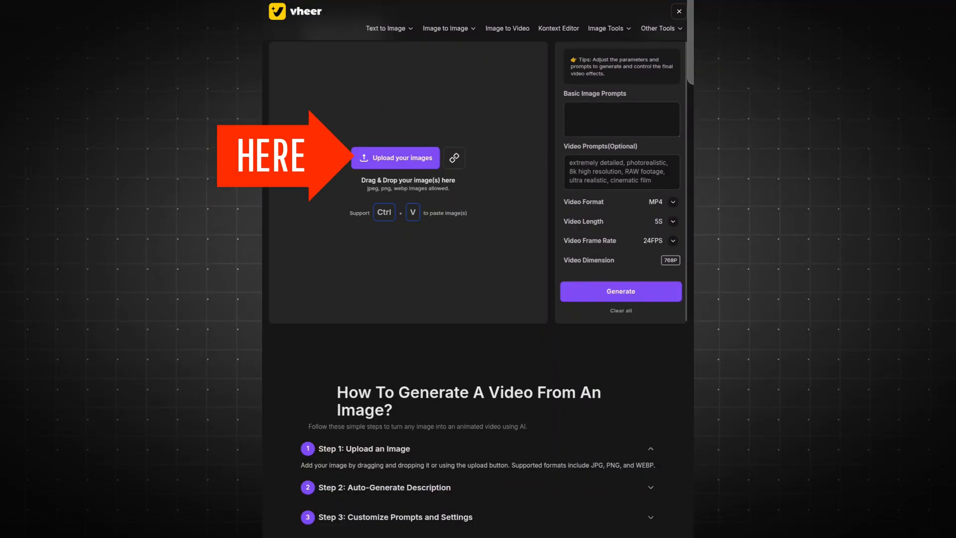
left_click(395, 158)
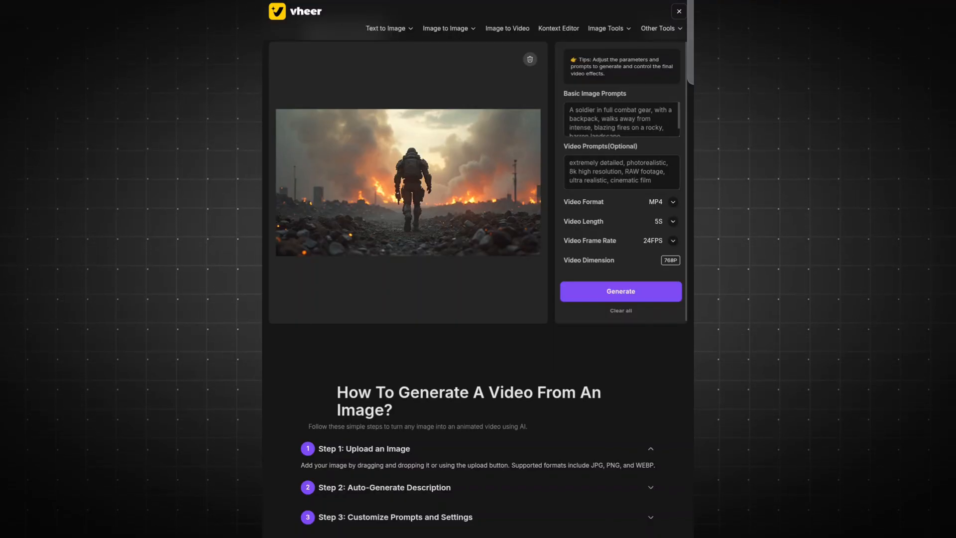
left_click(620, 291)
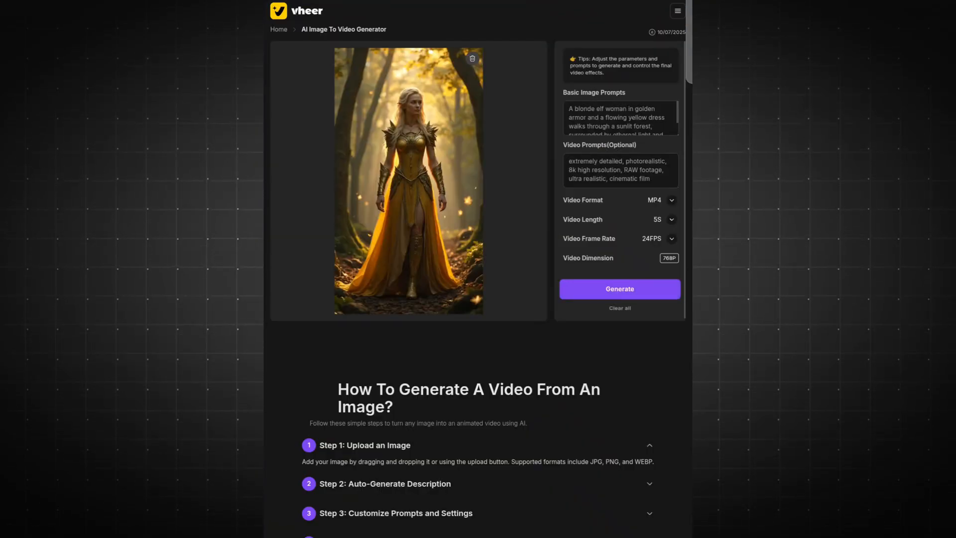
Download the generated elf video and the neural network video
left_click(472, 59)
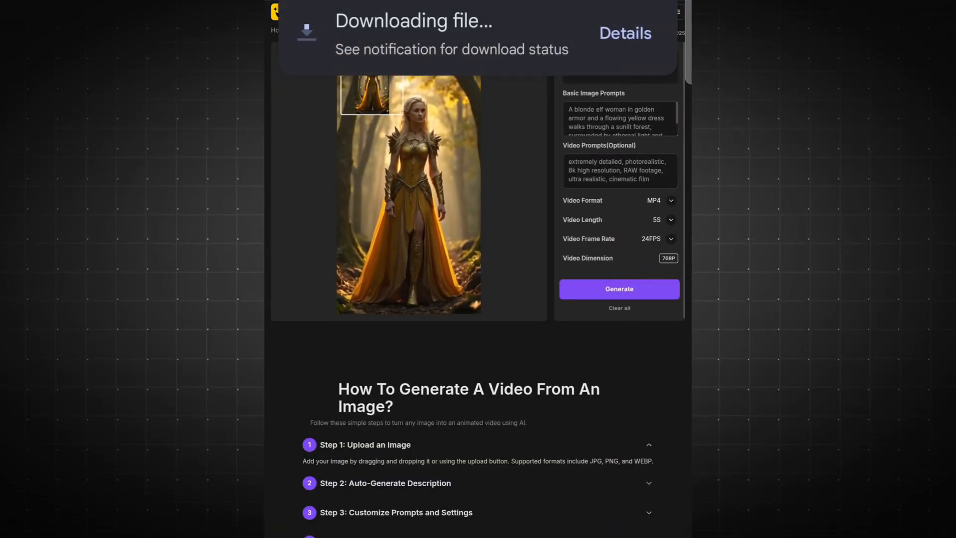
left_click(618, 288)
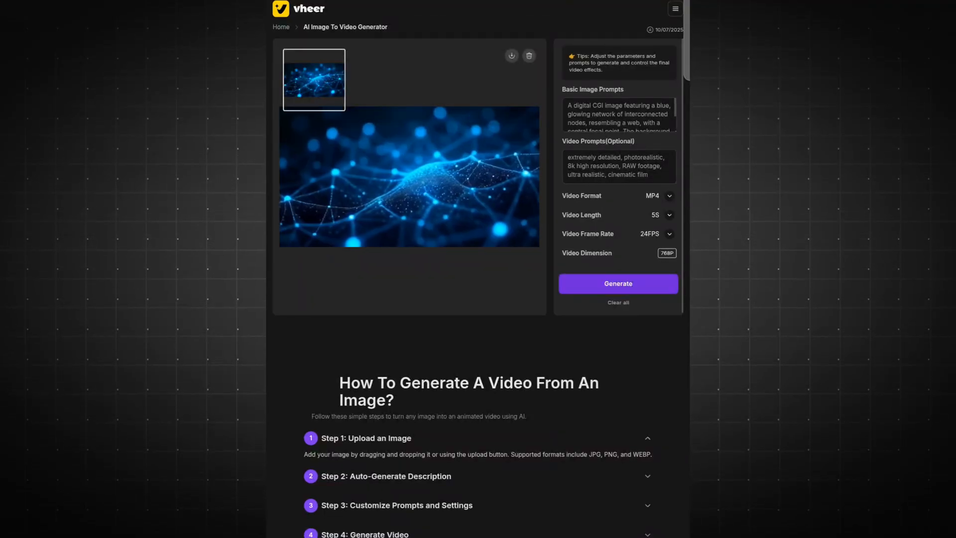
left_click(511, 56)
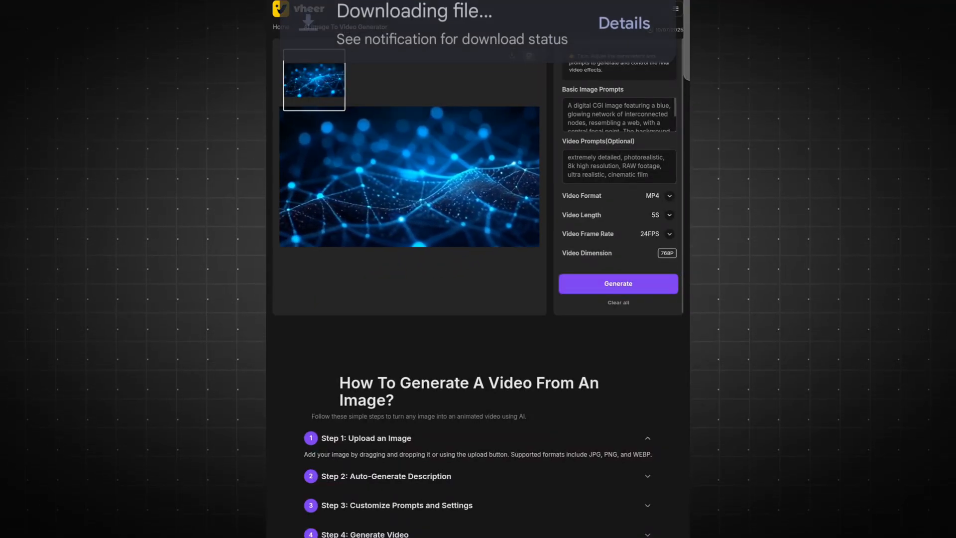